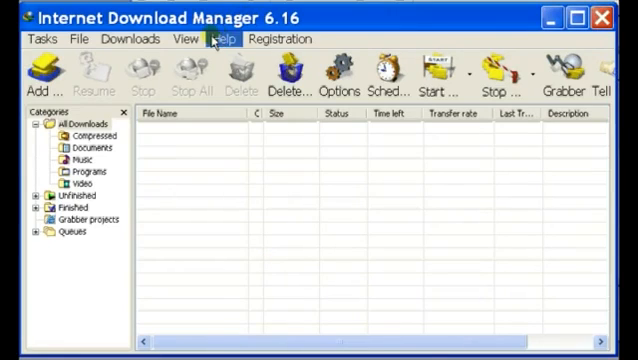
Run Help > Check for updates, confirming version 6.16 is the latest
{"action": "left_click", "coordinate": [179, 39]}
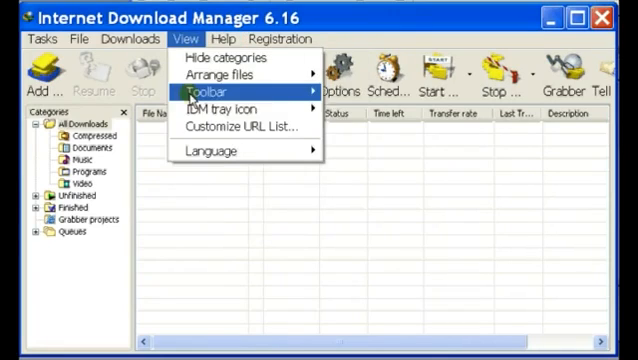
{"action": "left_click", "coordinate": [209, 39]}
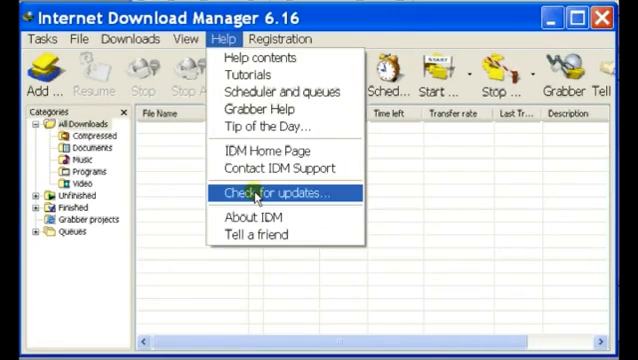
{"action": "left_click", "coordinate": [264, 192]}
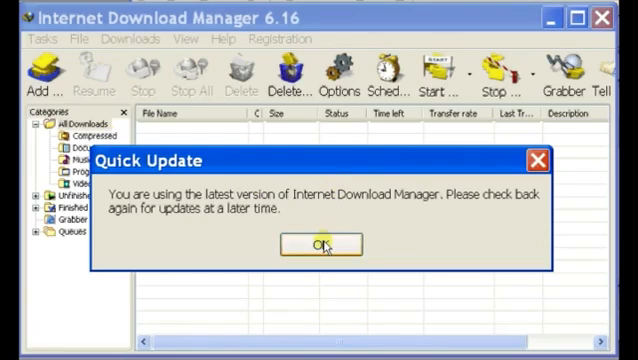
Dismiss the Quick Update up-to-date notice with OK
{"action": "left_click", "coordinate": [320, 245]}
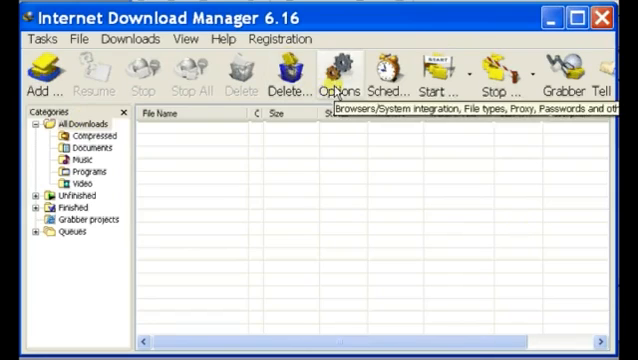
{"action": "left_click", "coordinate": [336, 70]}
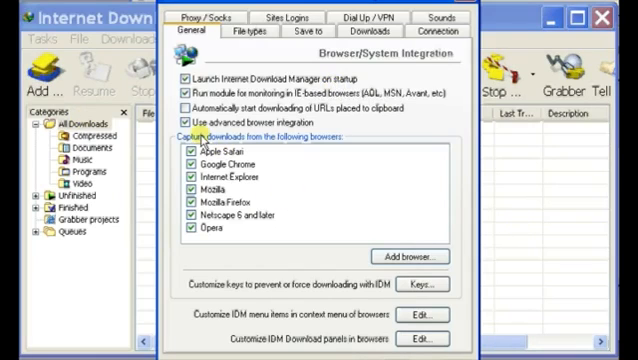
{"action": "mouse_move", "coordinate": [350, 235]}
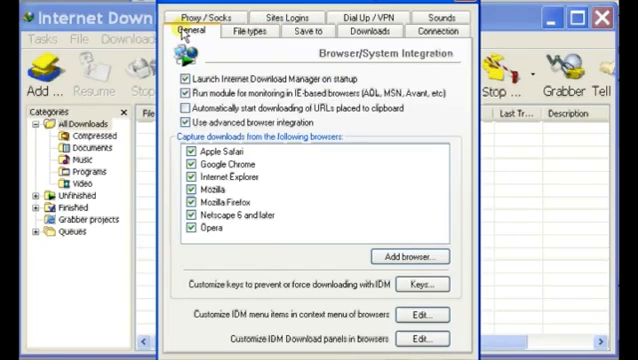
{"action": "mouse_move", "coordinate": [135, 241]}
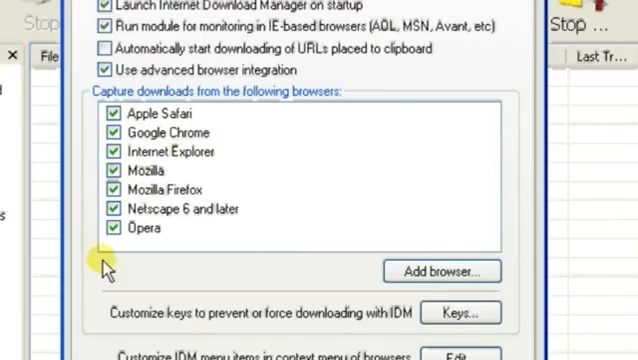
{"action": "mouse_move", "coordinate": [160, 265]}
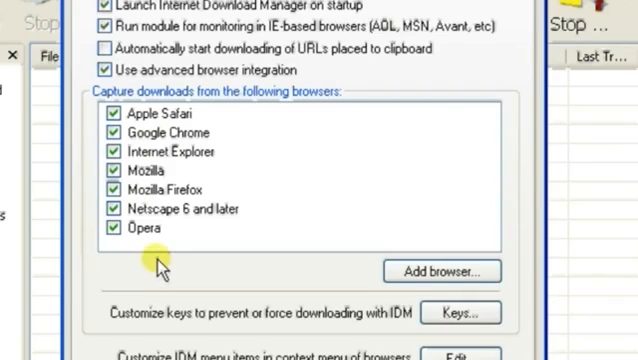
{"action": "mouse_move", "coordinate": [440, 272]}
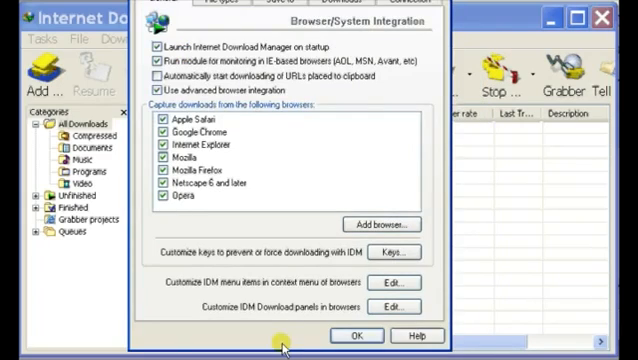
{"action": "left_click", "coordinate": [356, 335]}
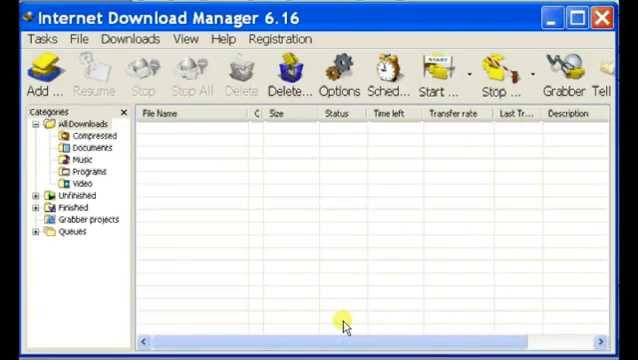